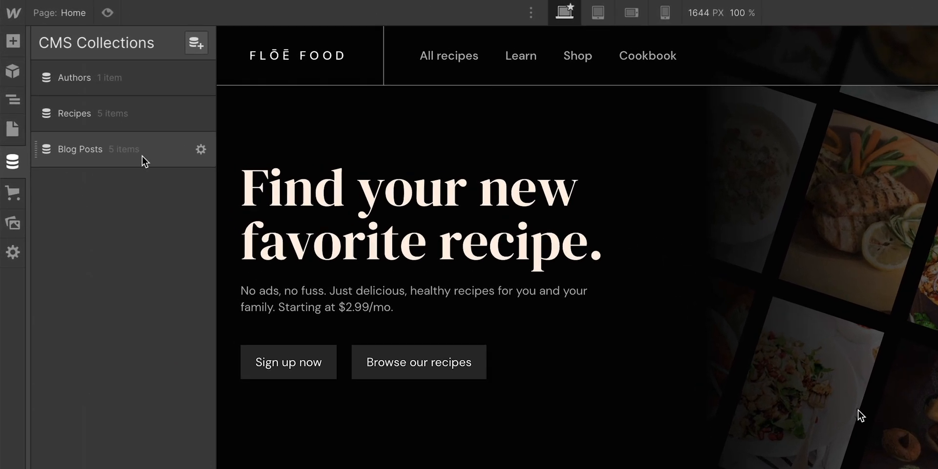
# Attempt to delete the Blog Posts collection and dismiss the Recipes-reference warning.
pyautogui.click(76, 114)
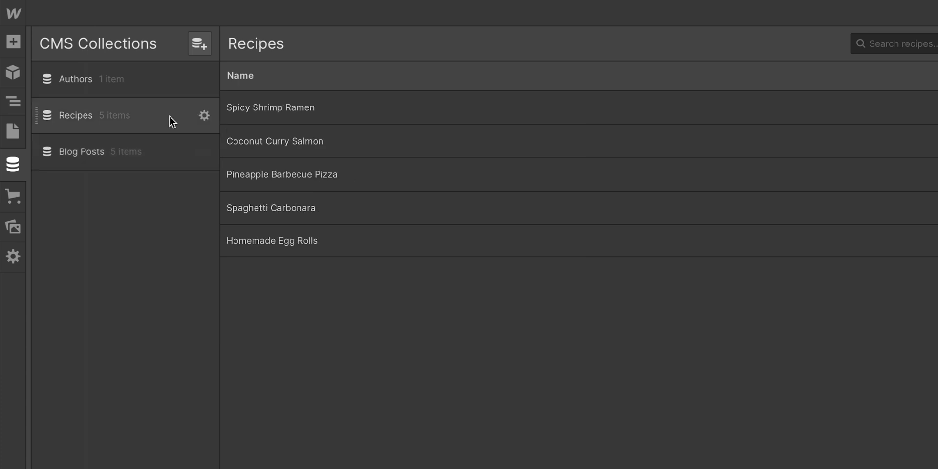
pyautogui.moveTo(176, 84)
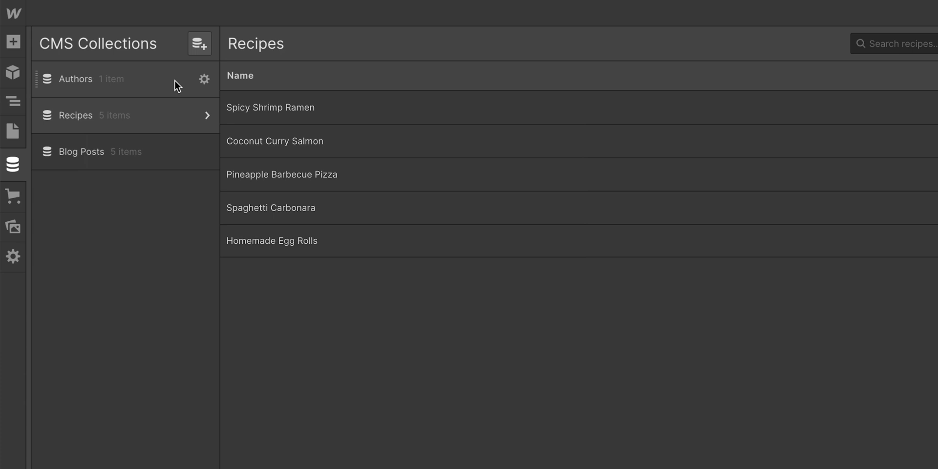
pyautogui.click(76, 78)
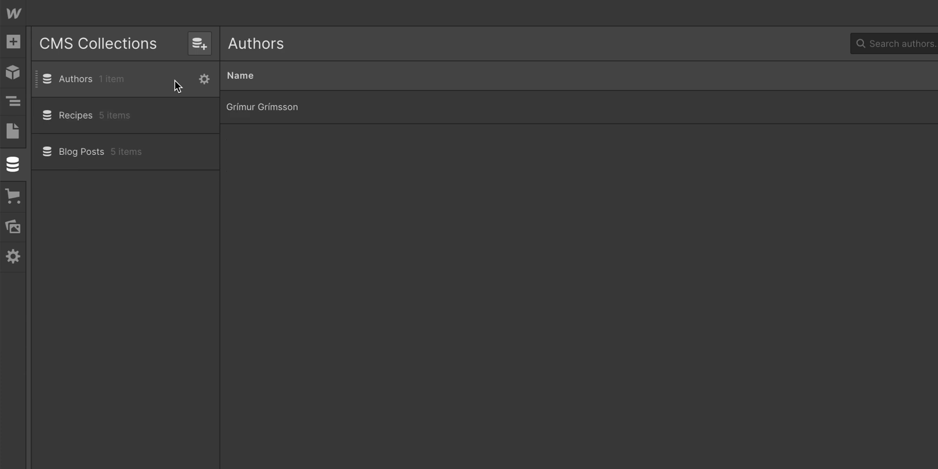
pyautogui.click(204, 80)
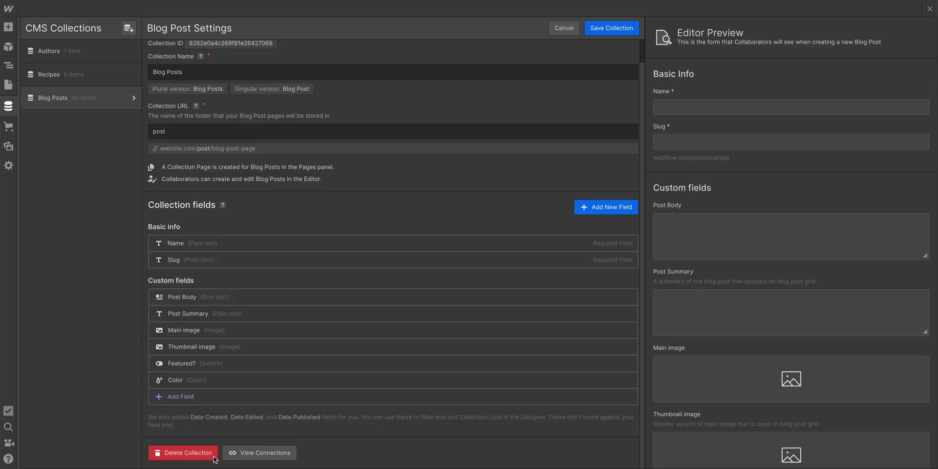
pyautogui.click(183, 452)
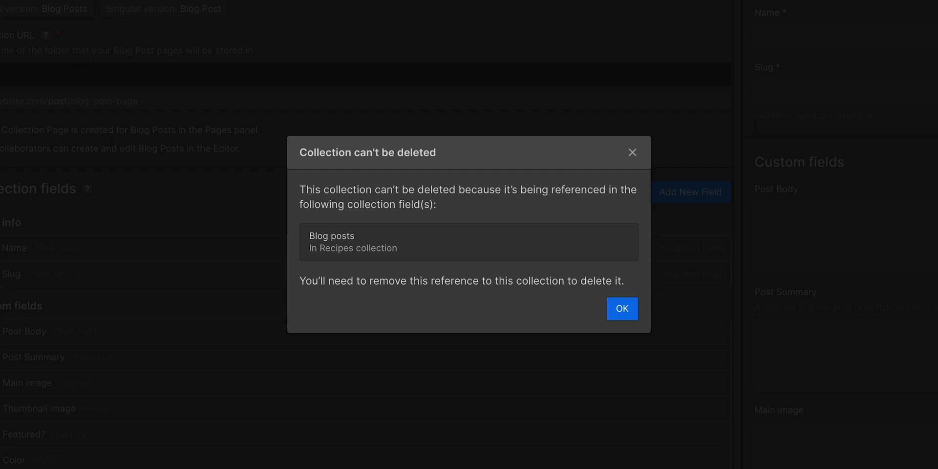
pyautogui.click(621, 309)
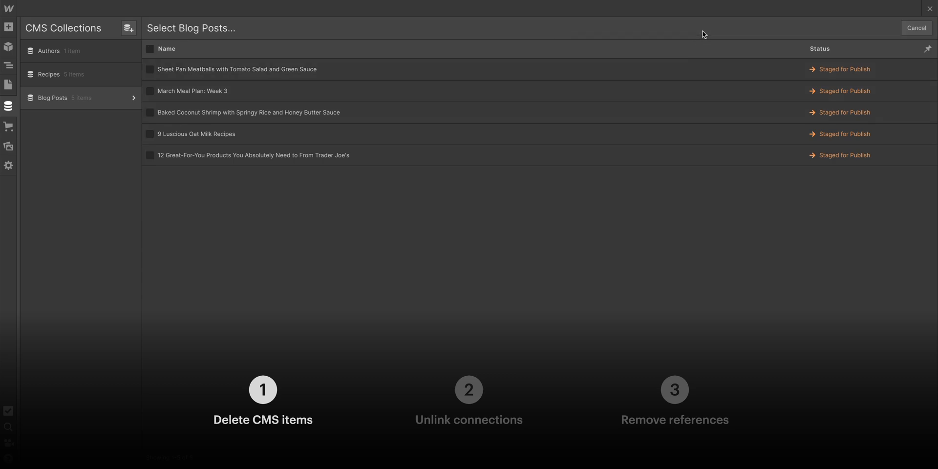
pyautogui.moveTo(175, 56)
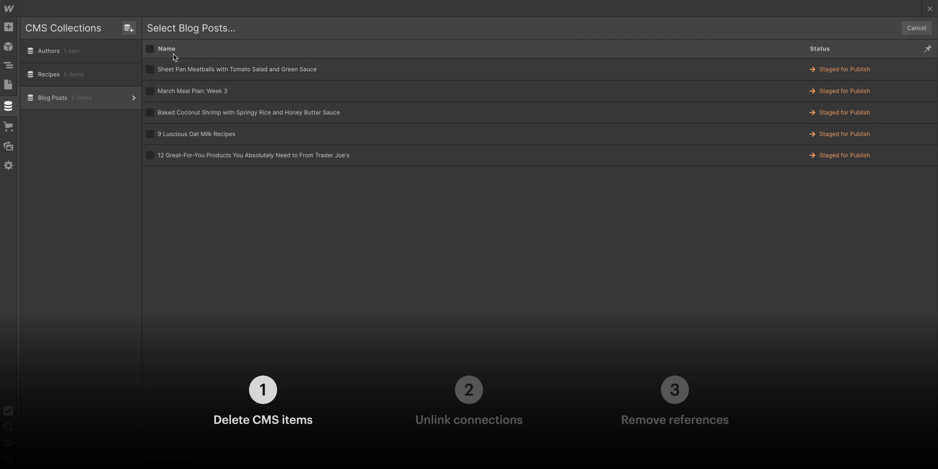
# Permanently delete all five Blog Posts items, emptying the collection.
pyautogui.click(151, 49)
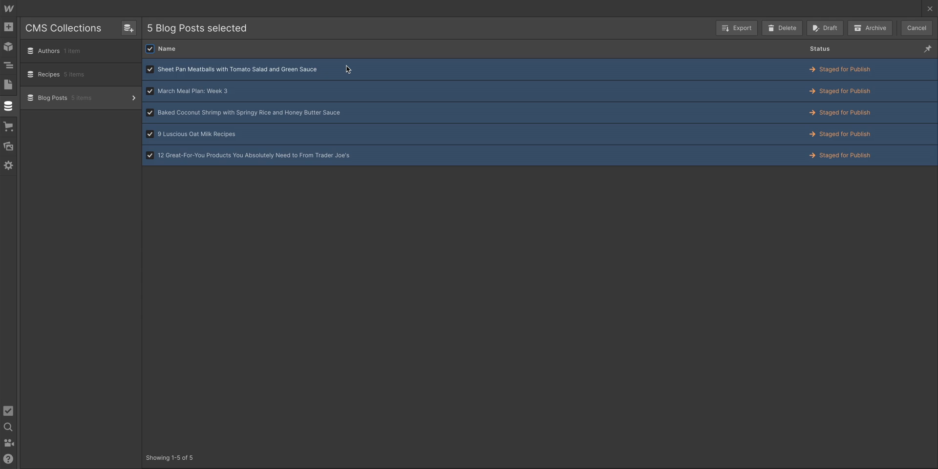
pyautogui.click(782, 27)
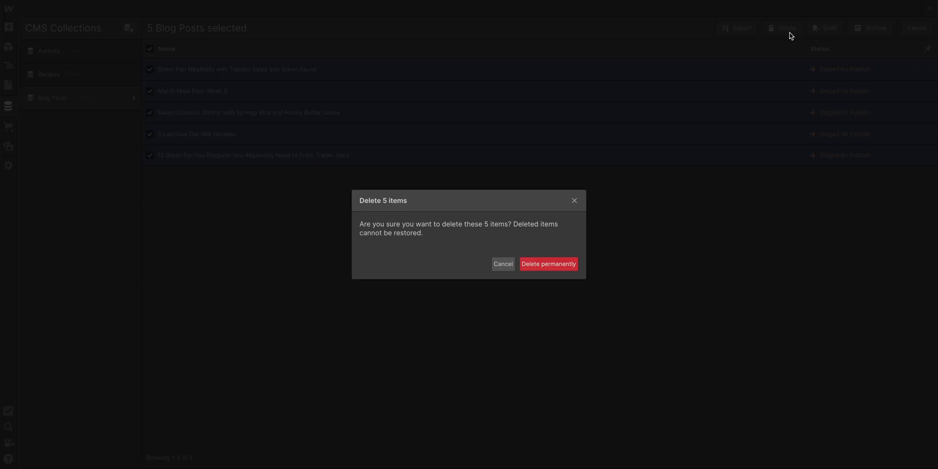
pyautogui.click(549, 264)
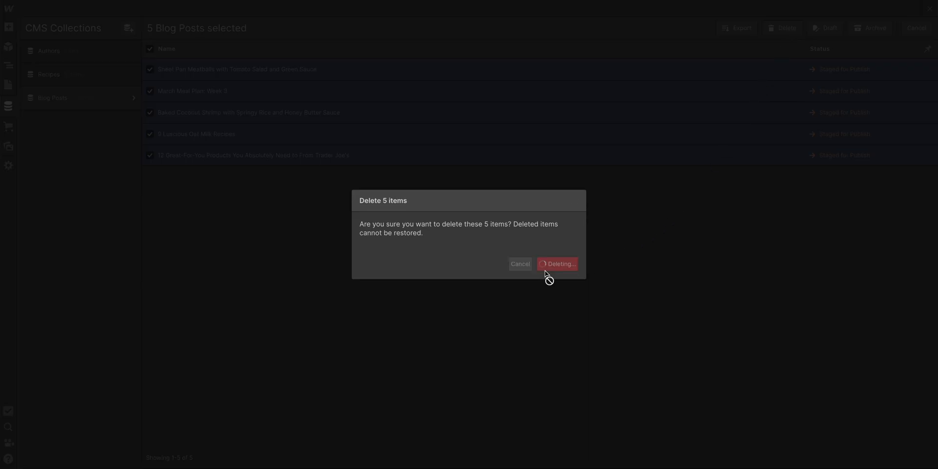
pyautogui.click(556, 264)
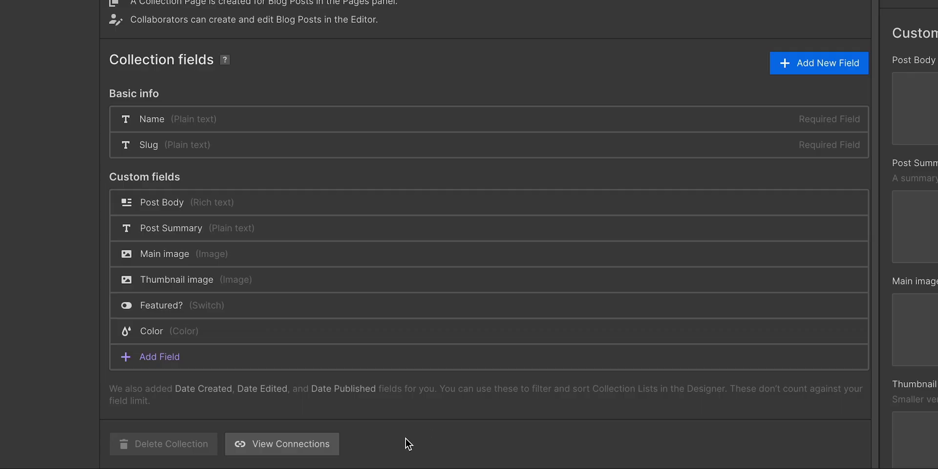
# Review Blog Posts connections and disconnect the Home page's collection list.
pyautogui.click(281, 444)
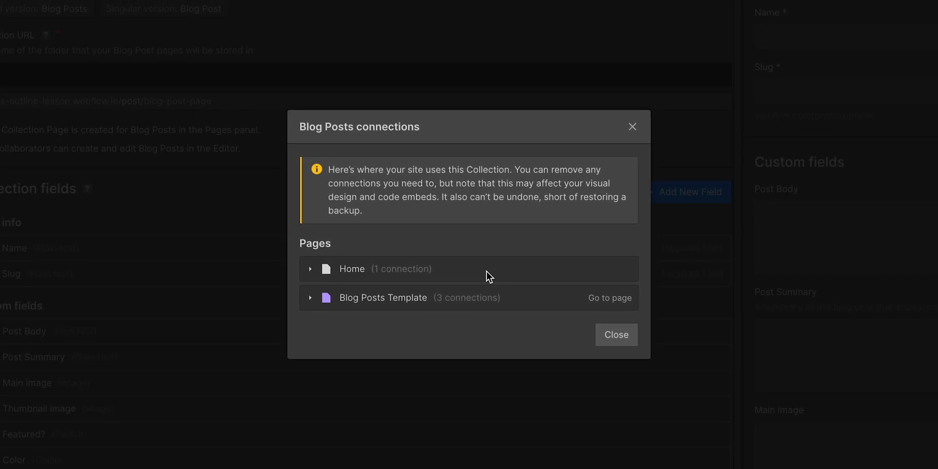
pyautogui.click(615, 335)
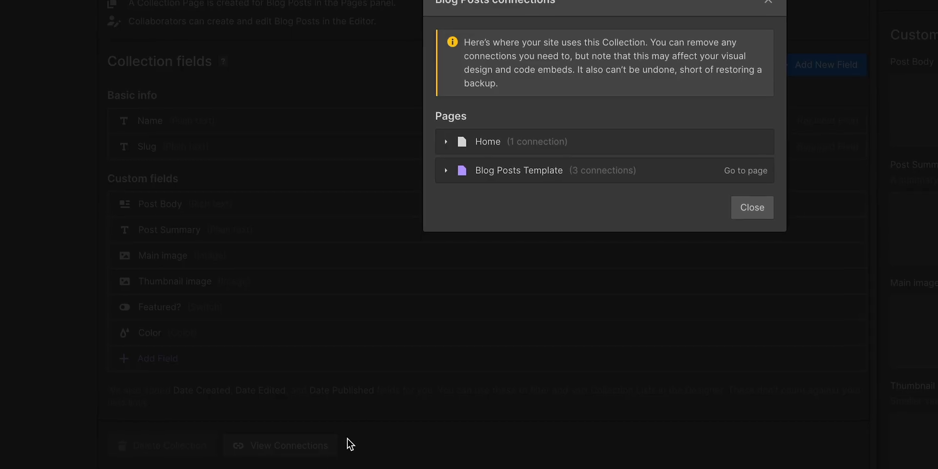
pyautogui.click(446, 141)
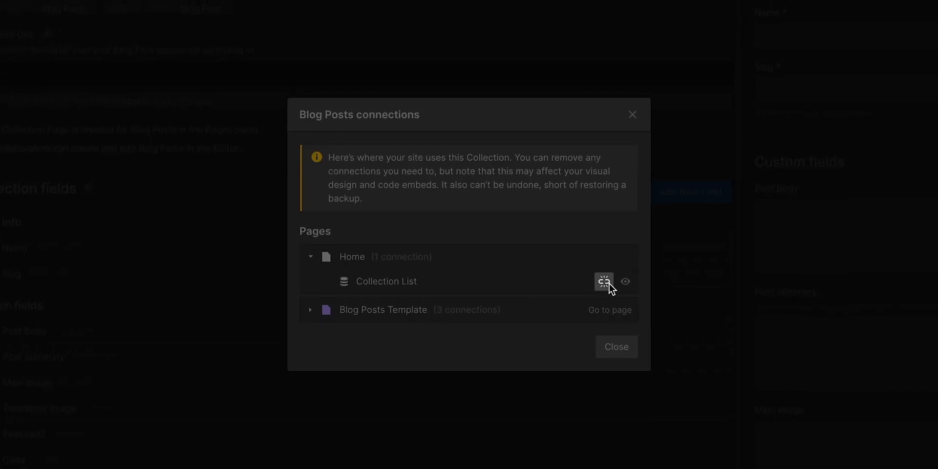
pyautogui.click(604, 281)
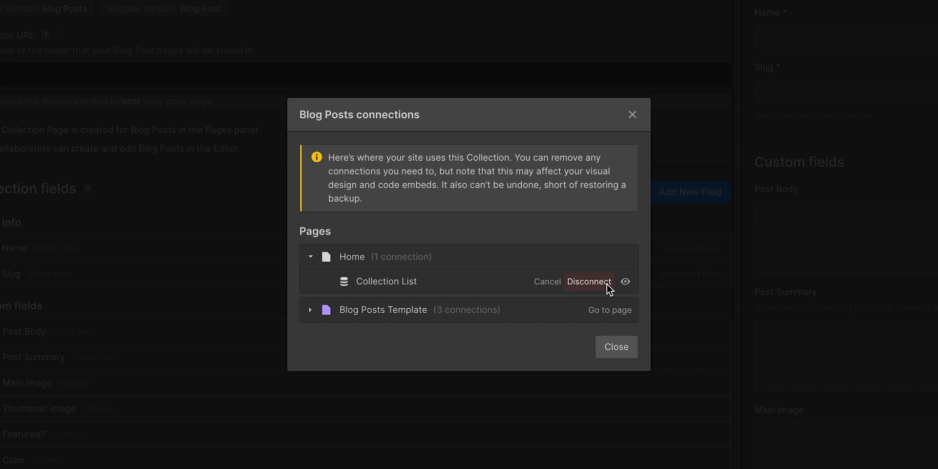
pyautogui.click(589, 281)
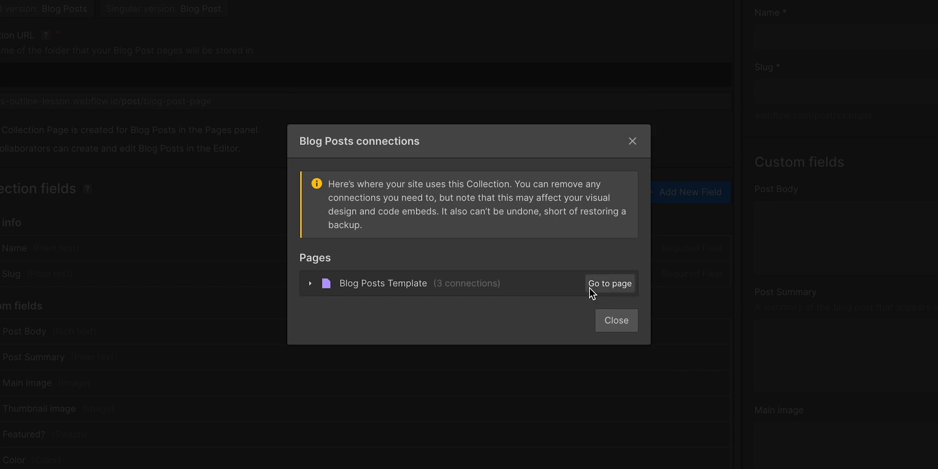
# Disconnect the Text and Rich Text bindings on the Blog Posts Template page.
pyautogui.click(309, 283)
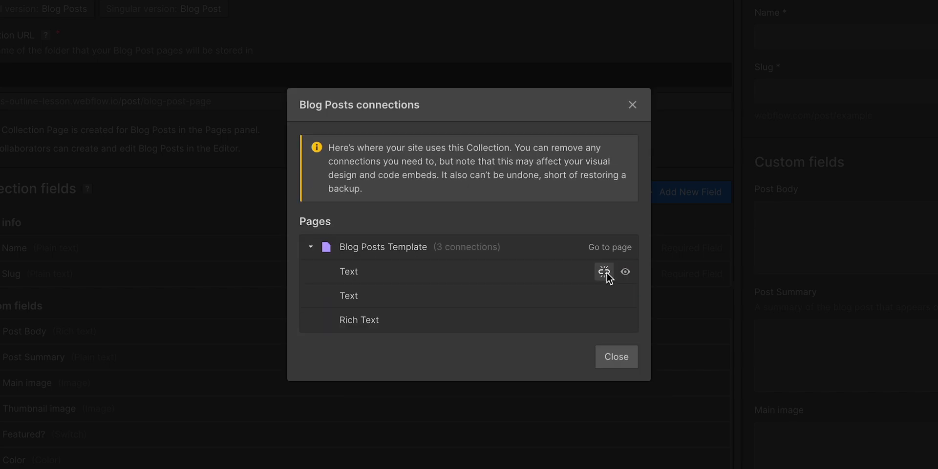
pyautogui.click(604, 272)
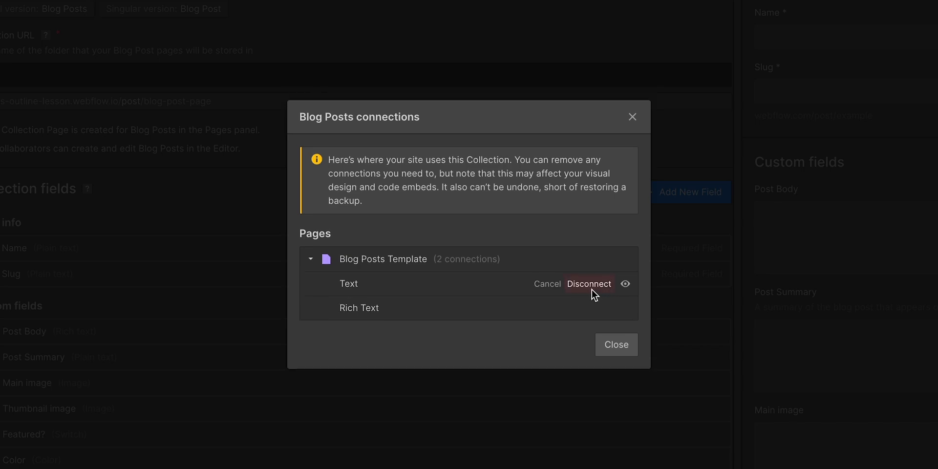
pyautogui.click(588, 284)
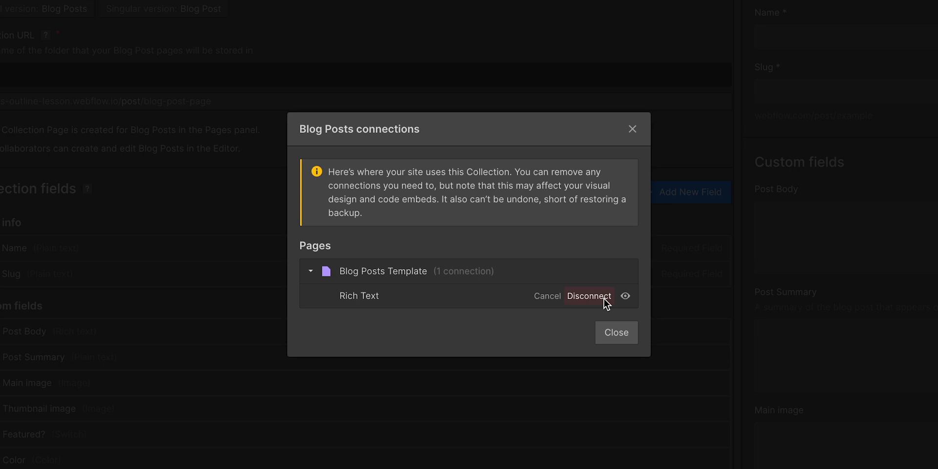
pyautogui.click(589, 295)
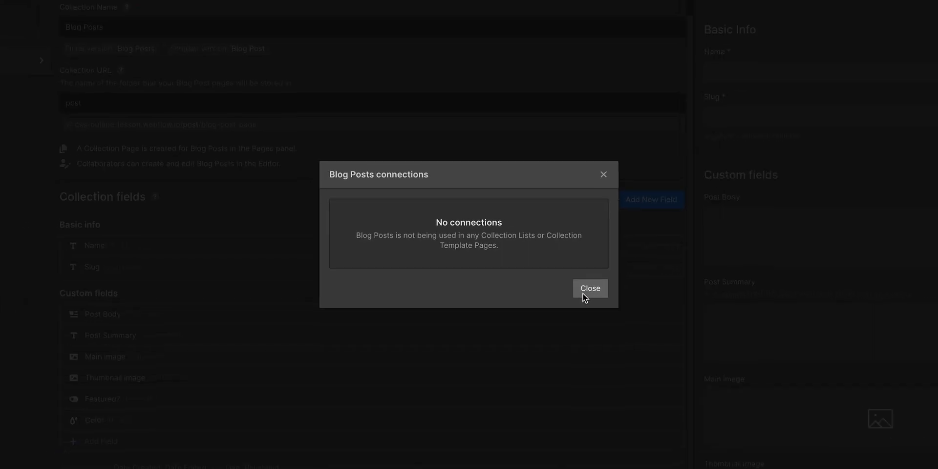
pyautogui.click(589, 287)
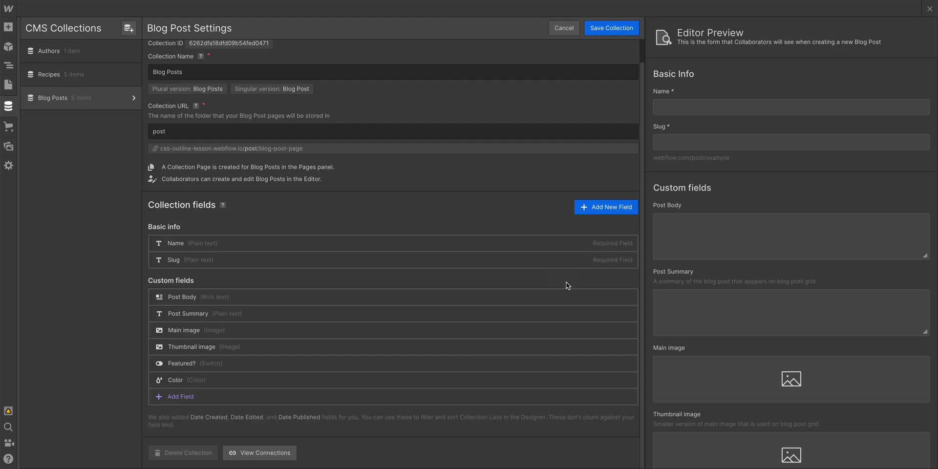
# Remove the Blog posts multi-reference field from Recipes and save the collection.
pyautogui.click(132, 74)
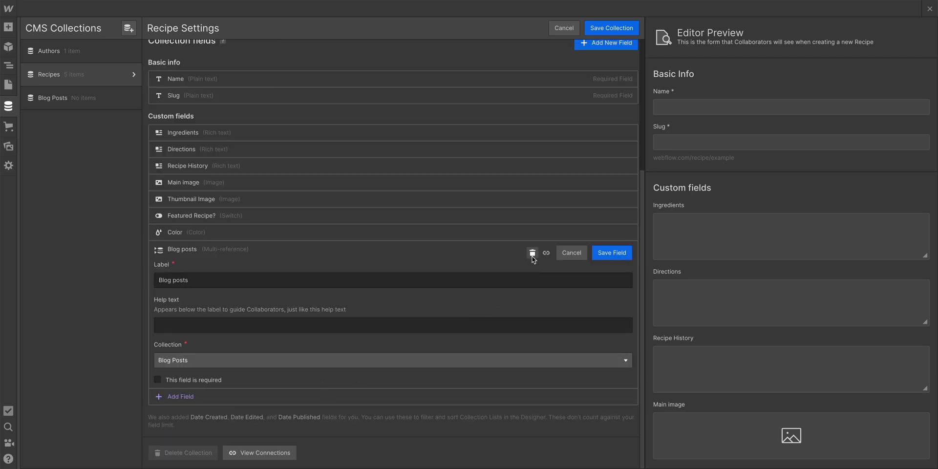
pyautogui.click(532, 252)
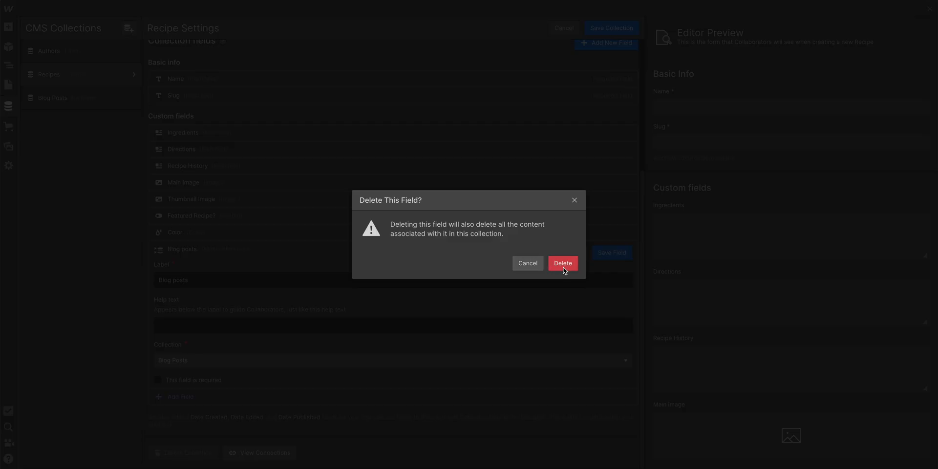
pyautogui.click(562, 263)
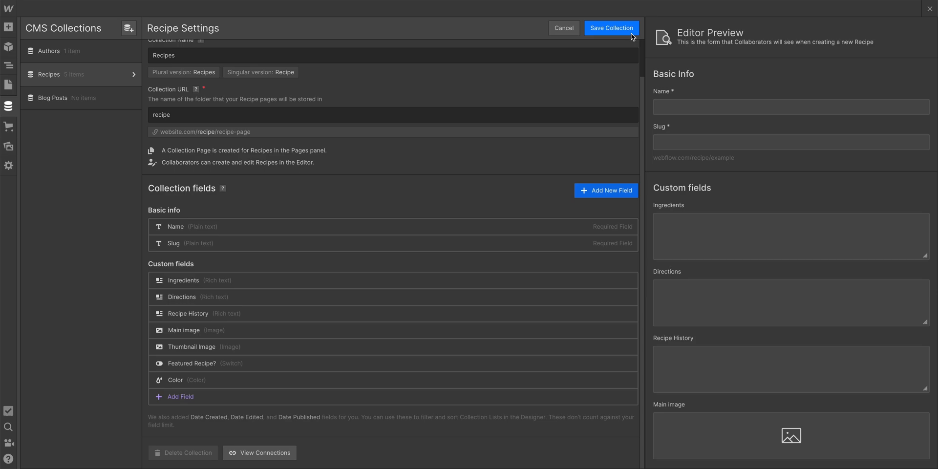
pyautogui.click(611, 27)
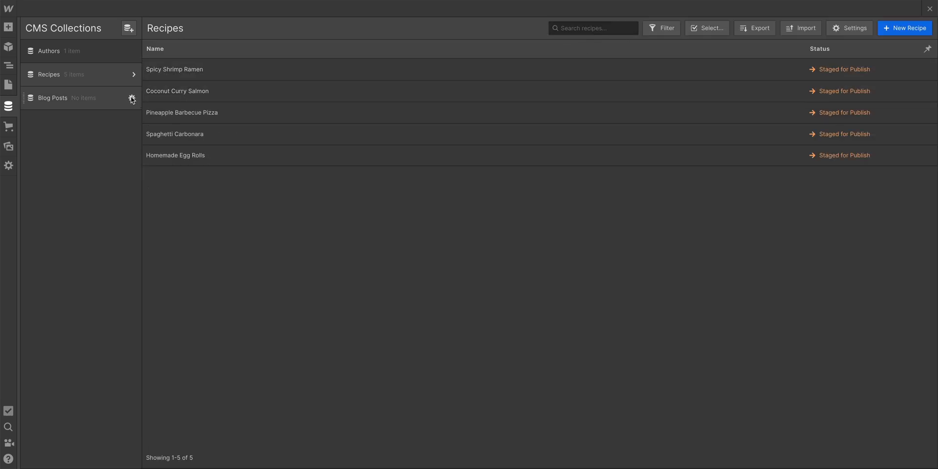
# Delete the Blog Posts collection, leaving only Authors and Recipes.
pyautogui.click(131, 97)
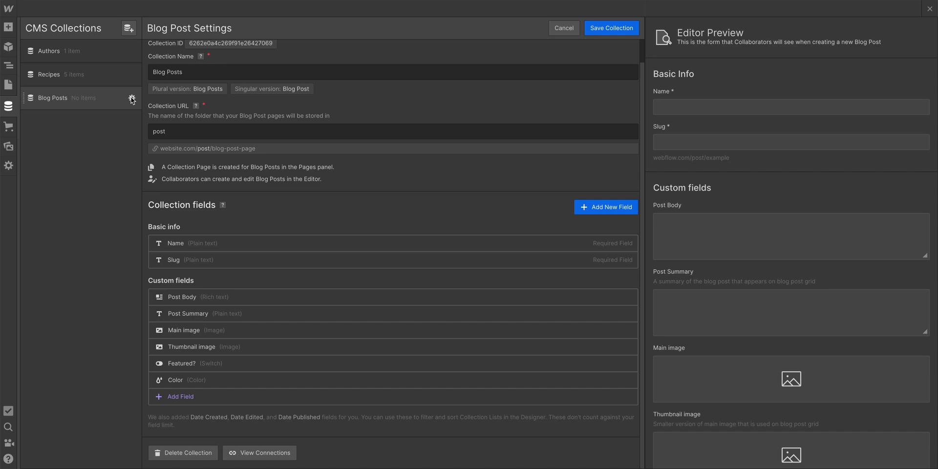
pyautogui.moveTo(193, 439)
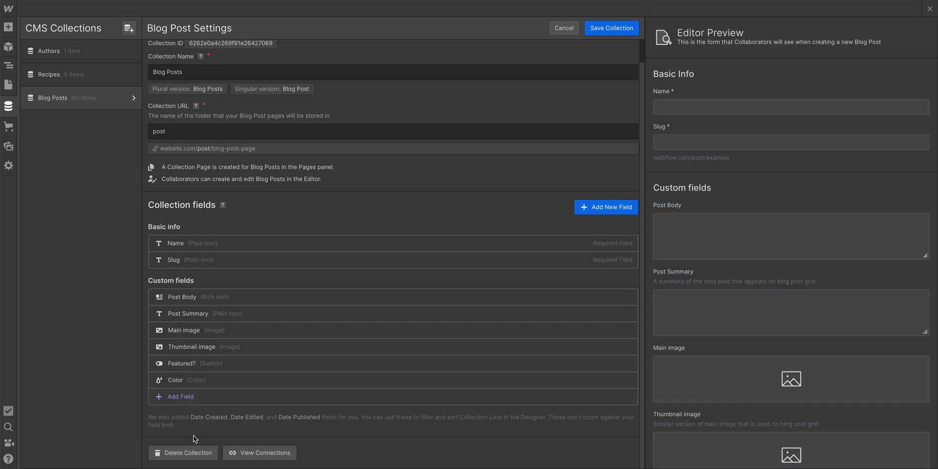
pyautogui.click(183, 453)
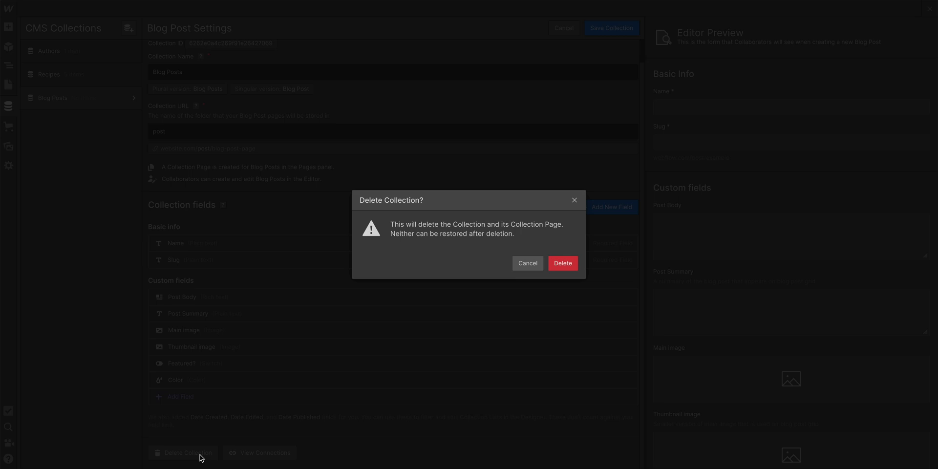
pyautogui.moveTo(562, 263)
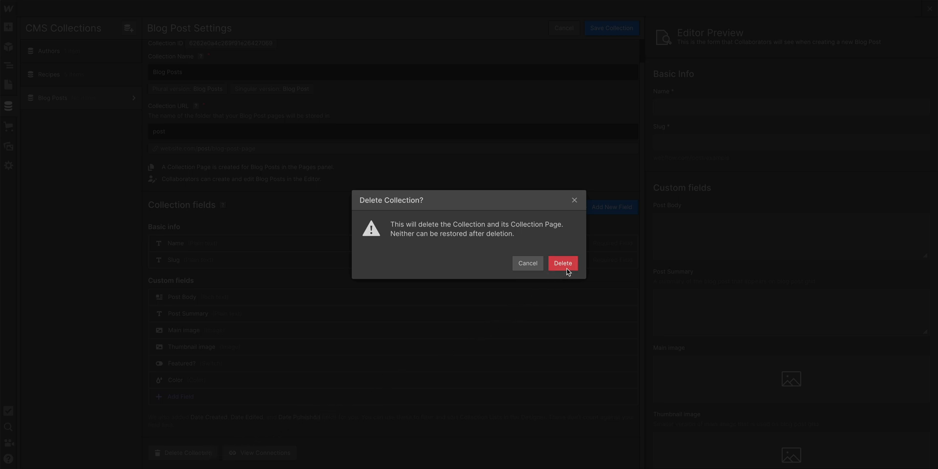
pyautogui.click(562, 263)
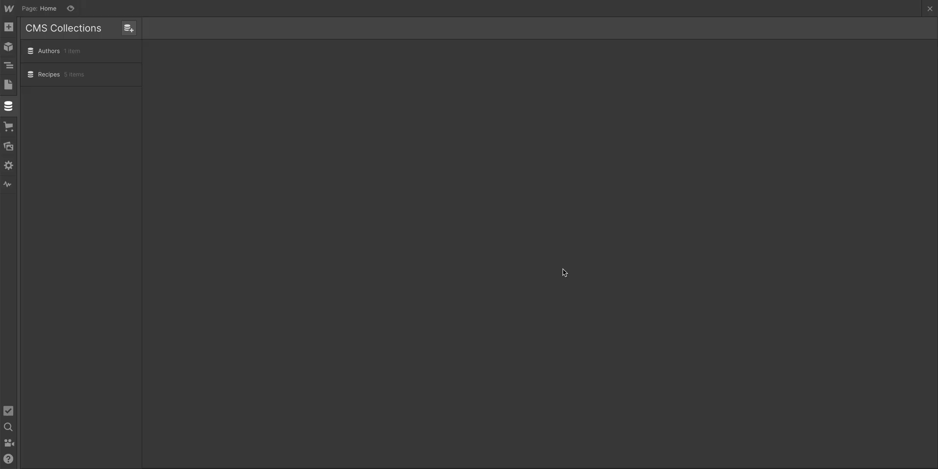
pyautogui.click(711, 39)
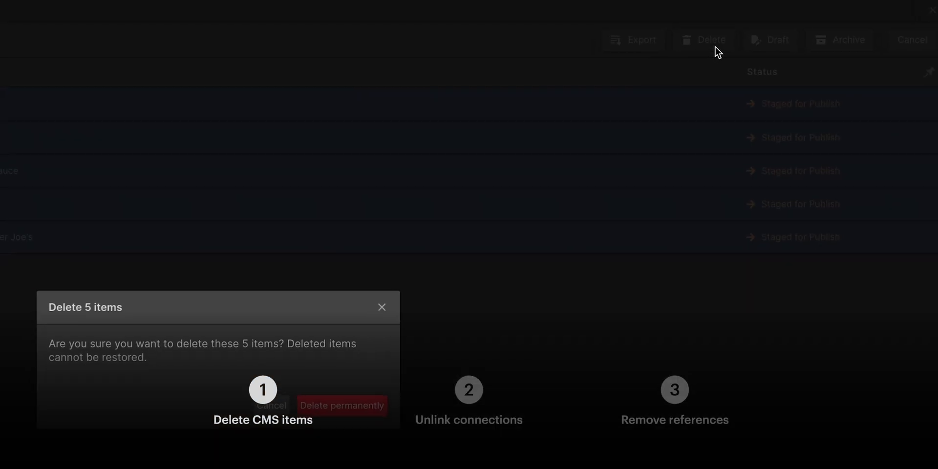
pyautogui.click(342, 404)
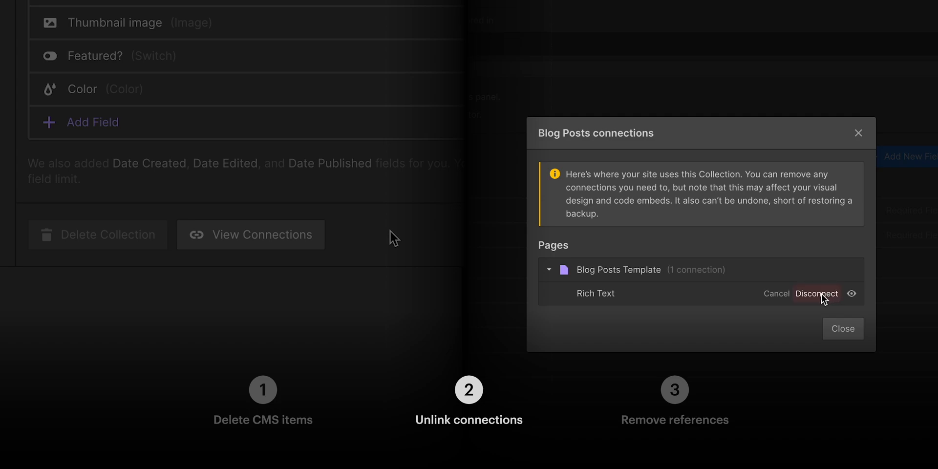
pyautogui.click(817, 294)
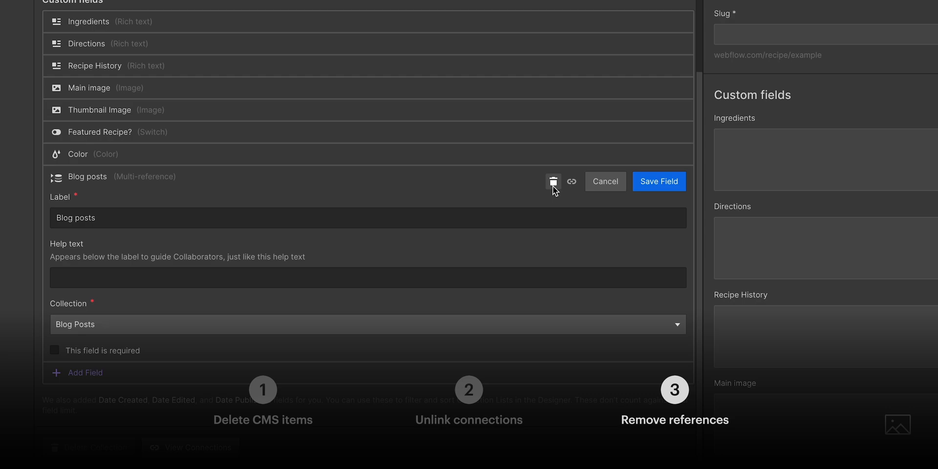
pyautogui.click(553, 182)
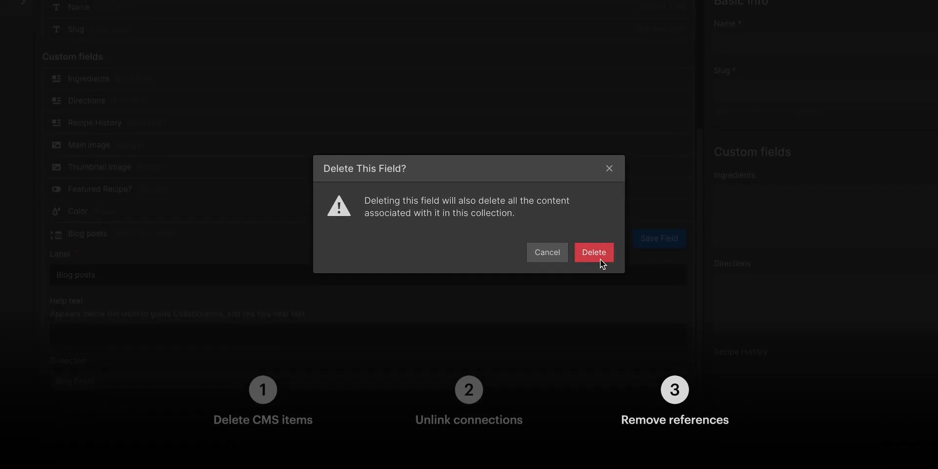
pyautogui.click(593, 252)
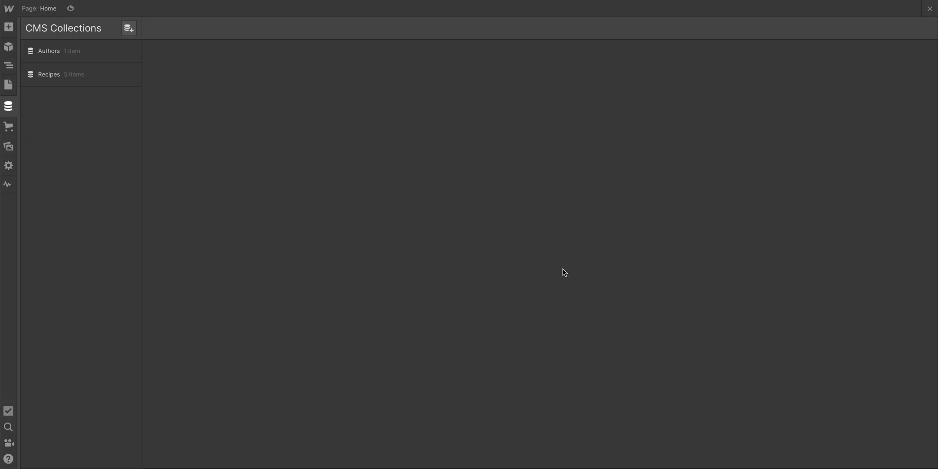